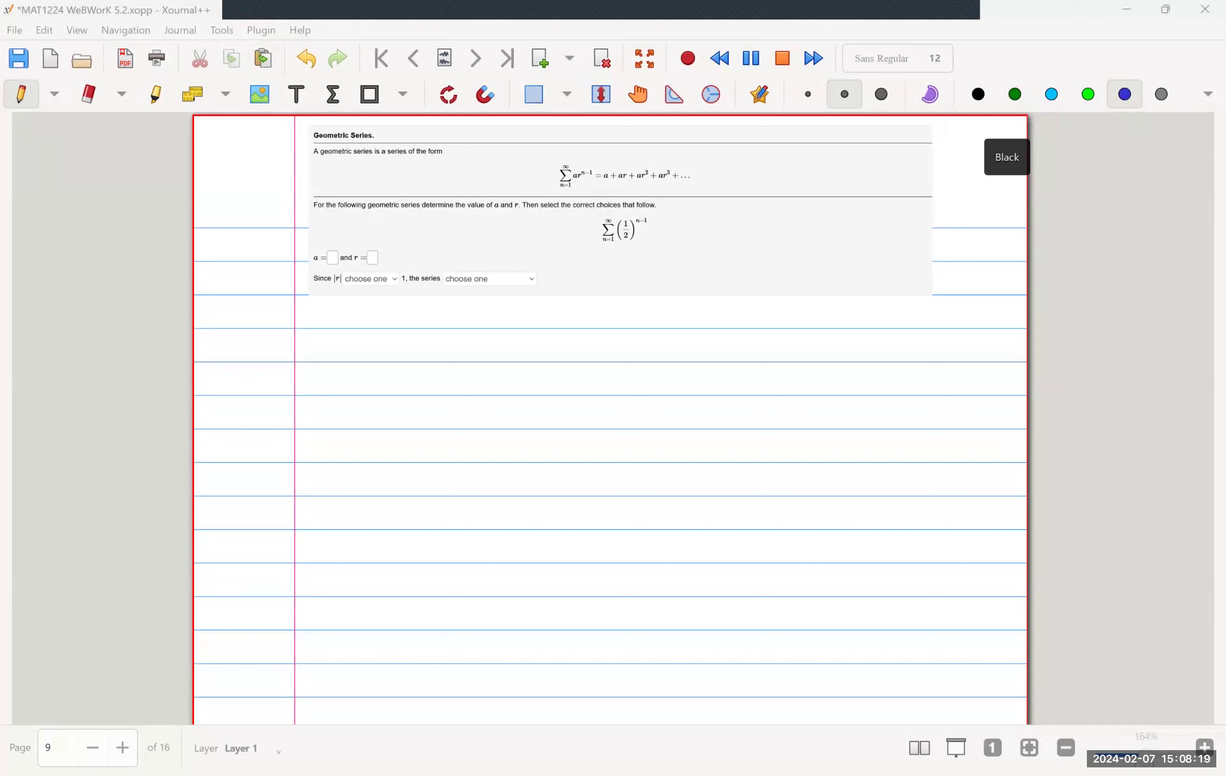
Underline in blue the geometric series definition, its general formula, and the series (1/2)^(n-1).
{"action": "left_click_drag", "start_coordinate": [312, 164], "coordinate": [441, 164]}
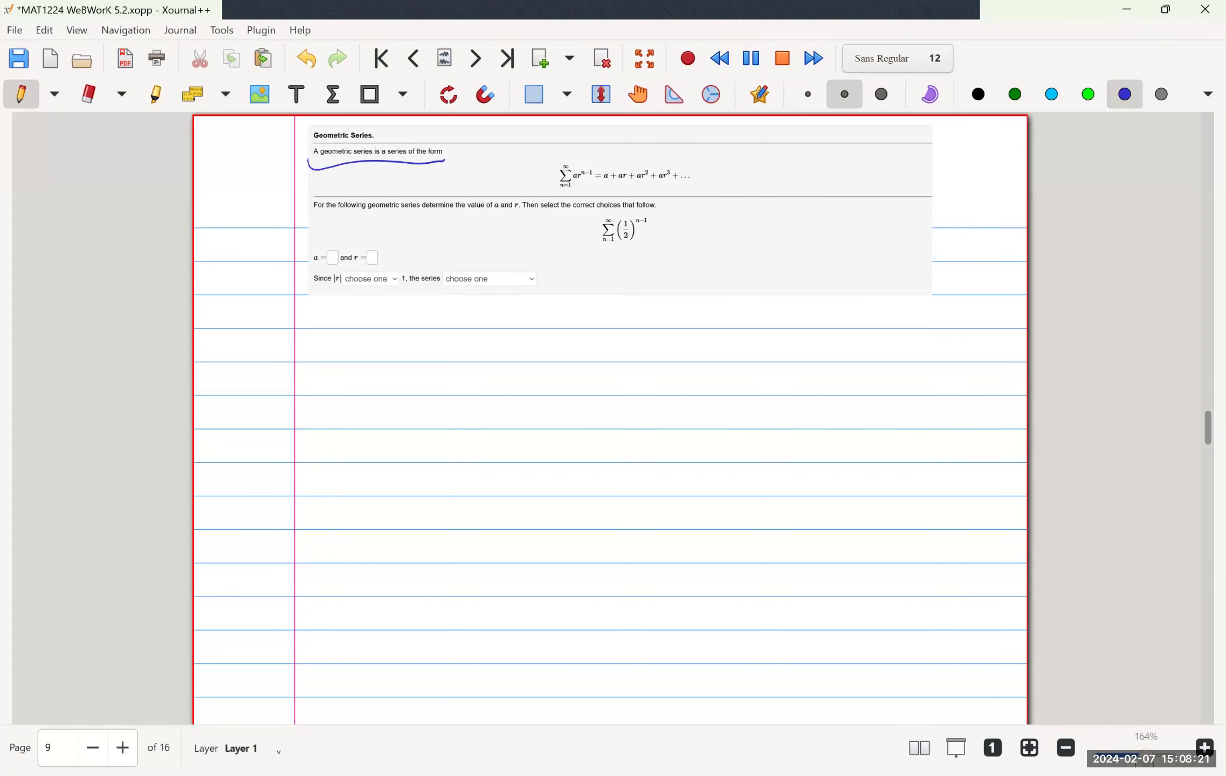
{"action": "left_click_drag", "start_coordinate": [563, 187], "coordinate": [688, 190]}
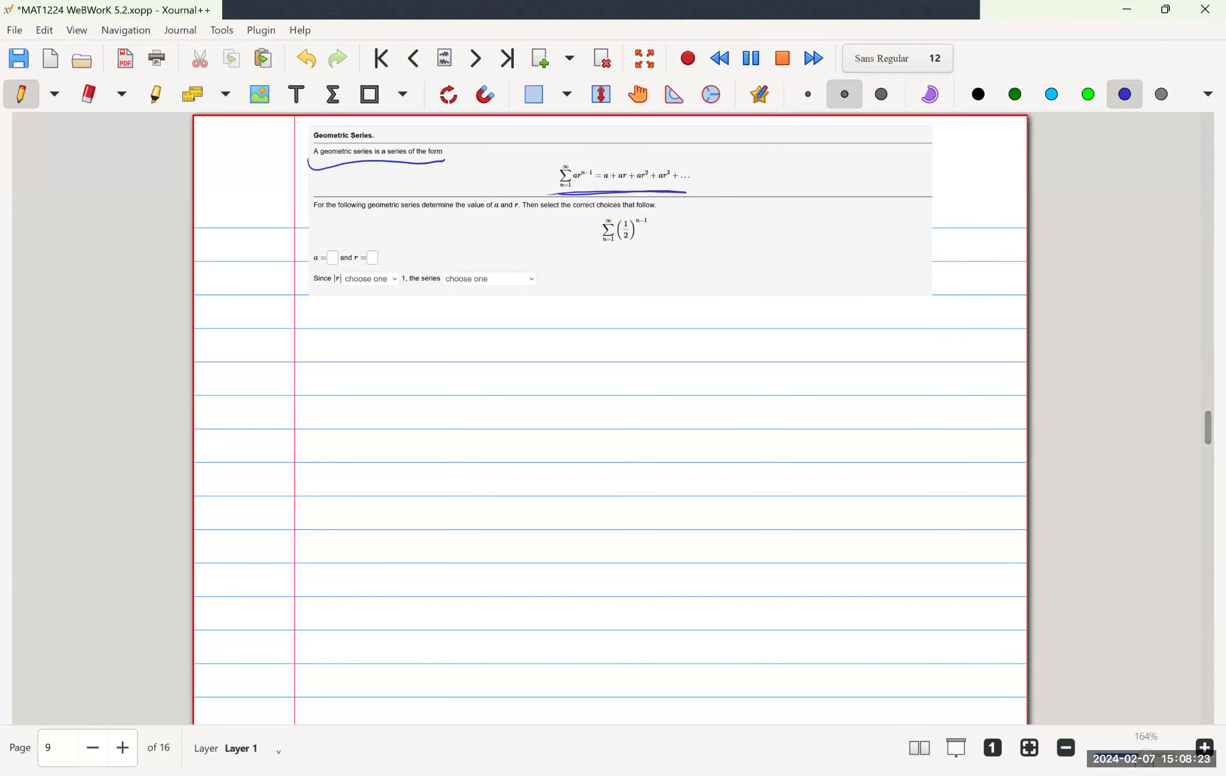
{"action": "left_click_drag", "start_coordinate": [591, 249], "coordinate": [653, 244]}
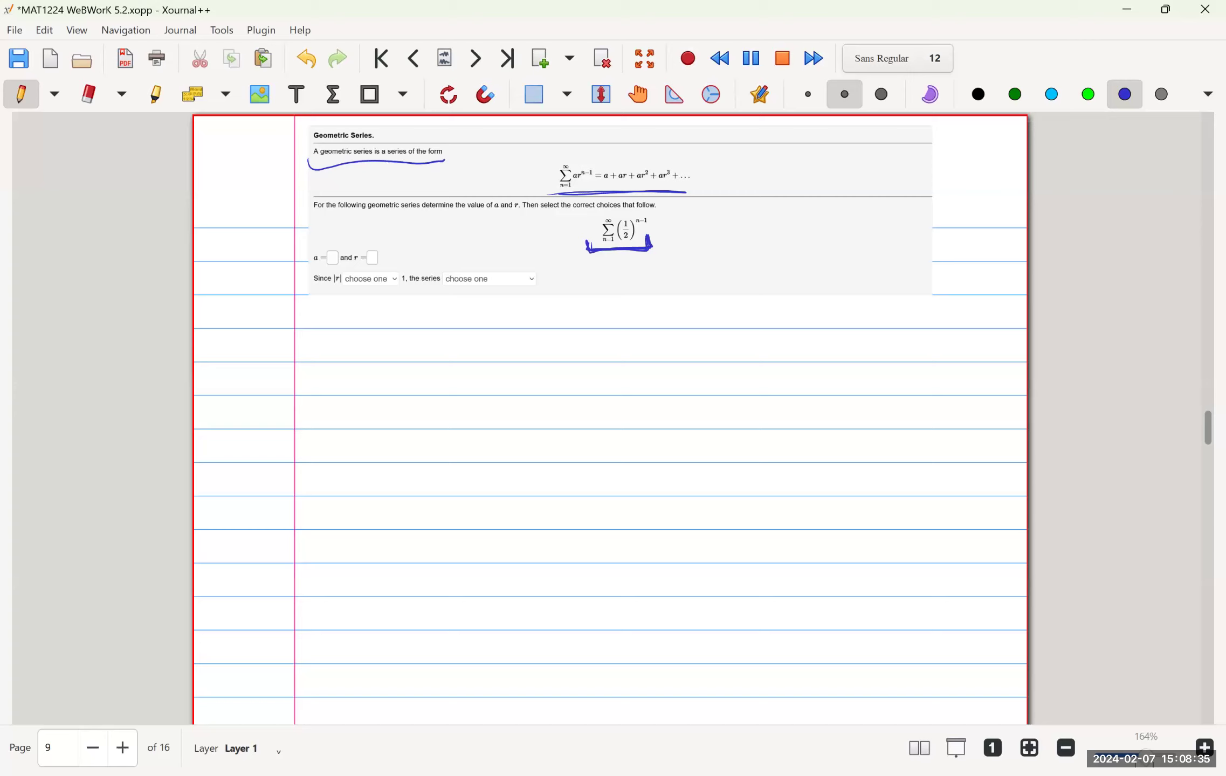
Circle the 1/2, write r = 1/2 and a = 1, and tick the answer boxes.
{"action": "left_click_drag", "start_coordinate": [613, 215], "coordinate": [634, 243]}
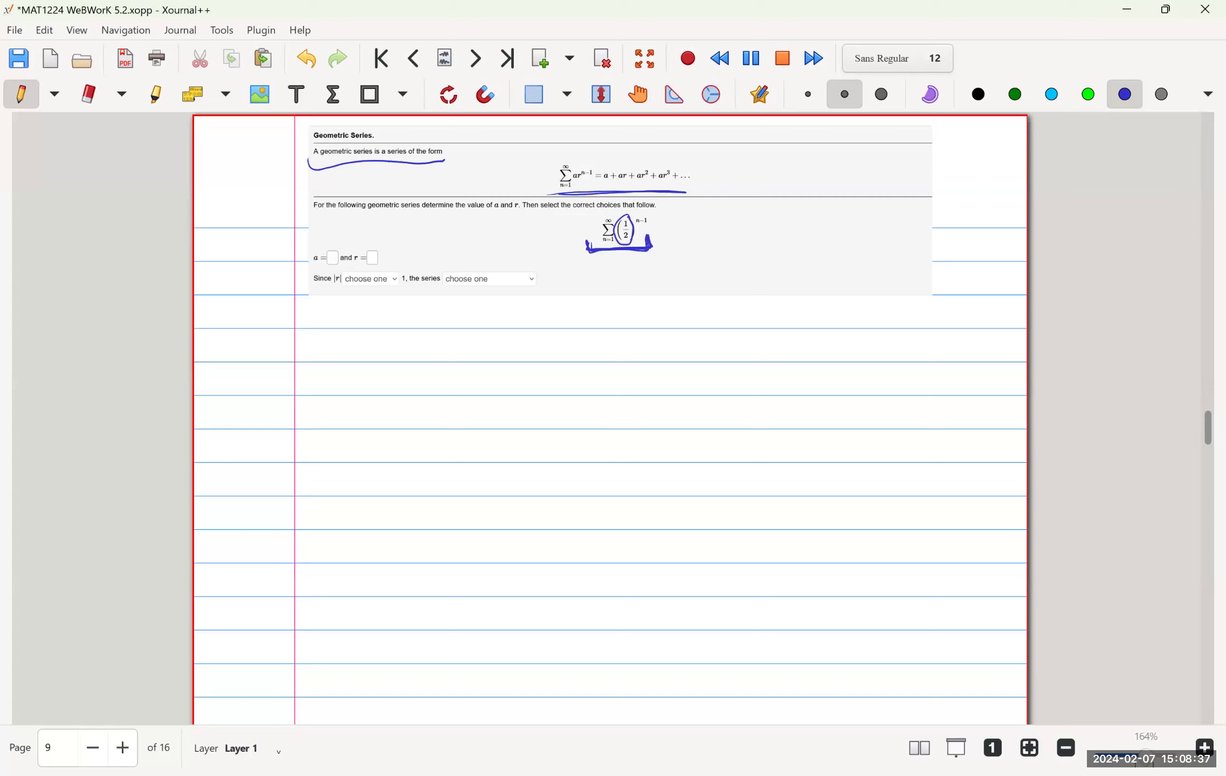
{"action": "left_click_drag", "start_coordinate": [311, 354], "coordinate": [332, 349]}
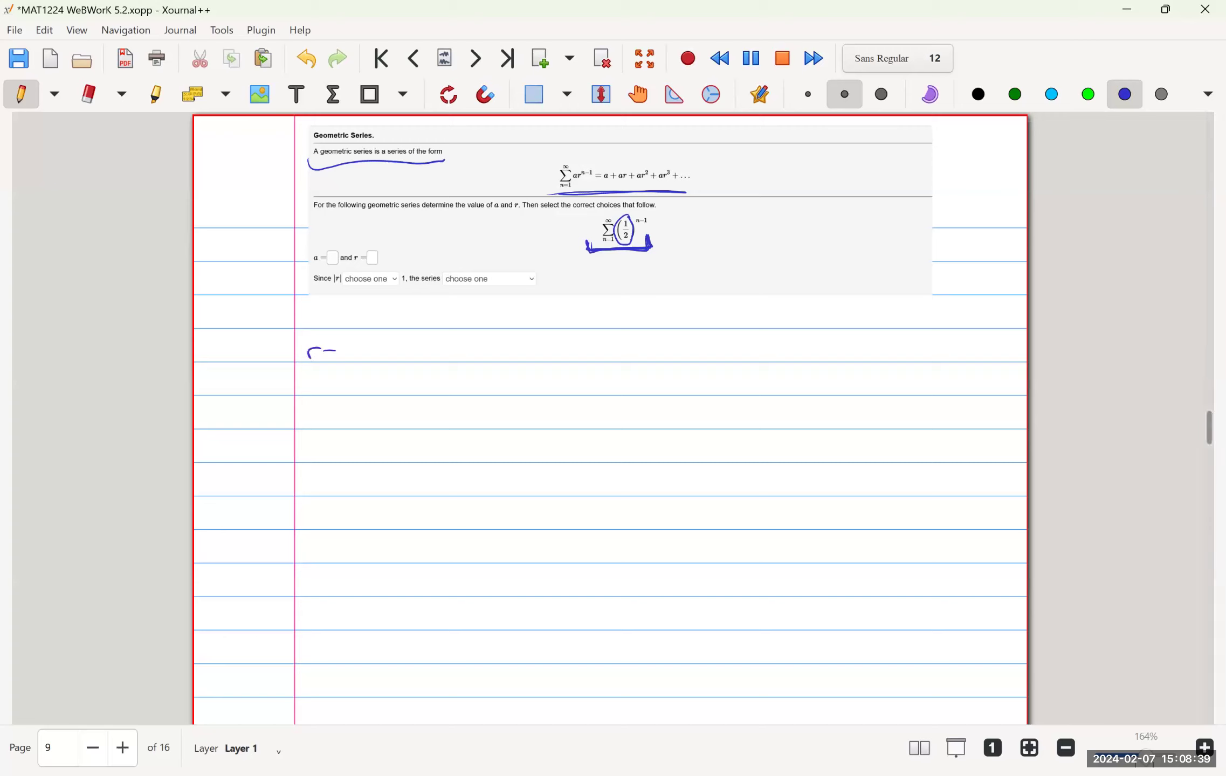
{"action": "left_click_drag", "start_coordinate": [309, 350], "coordinate": [379, 350]}
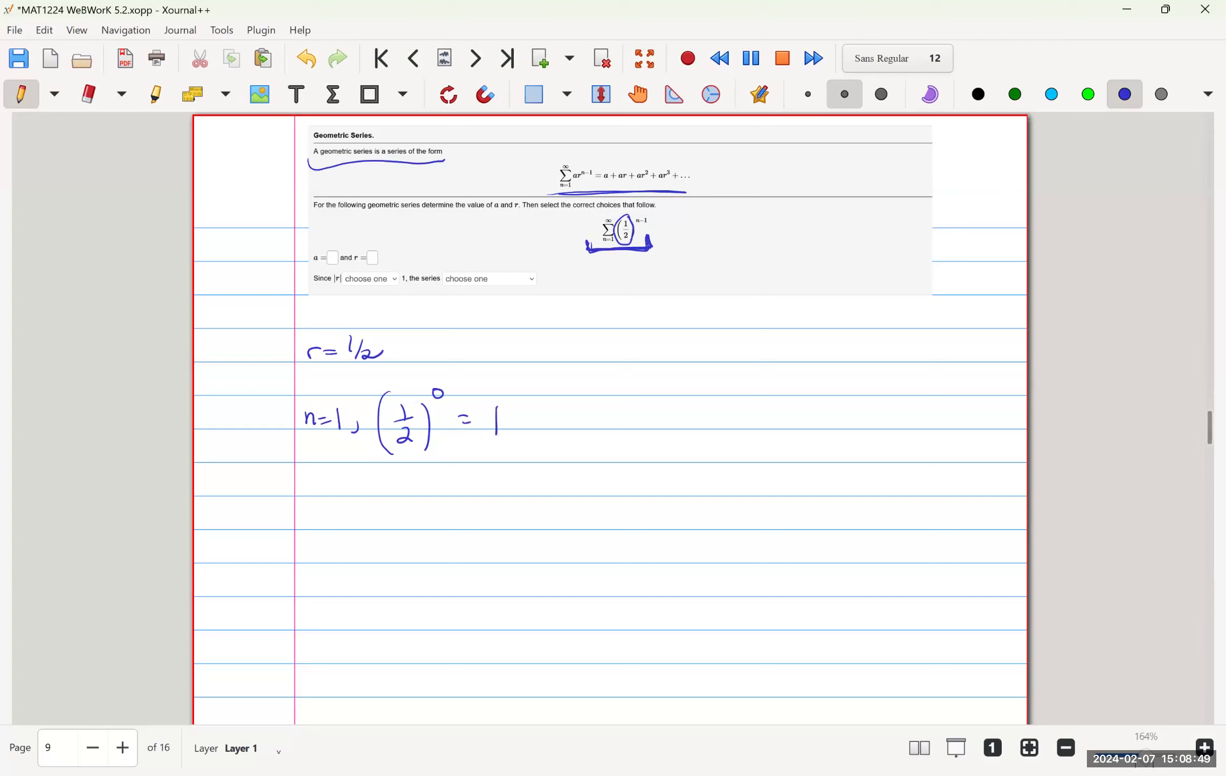
{"action": "left_click_drag", "start_coordinate": [446, 351], "coordinate": [504, 351]}
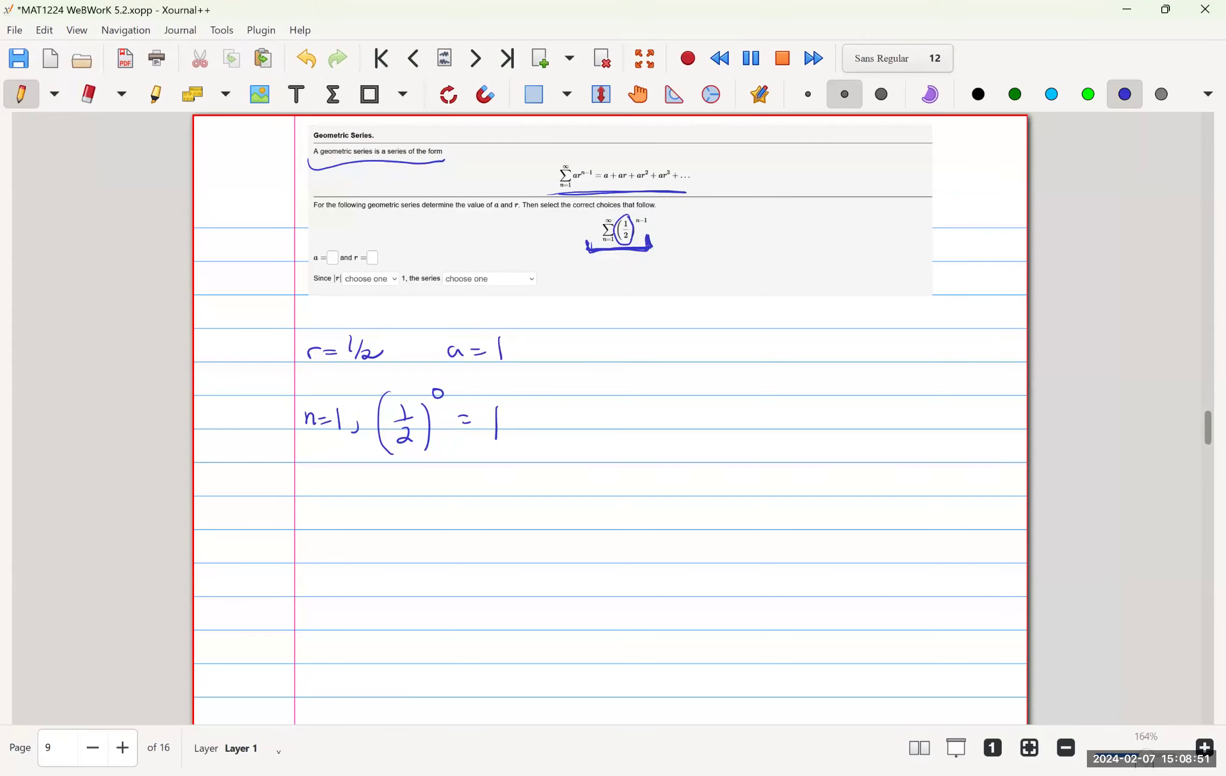
{"action": "left_click_drag", "start_coordinate": [329, 218], "coordinate": [391, 250]}
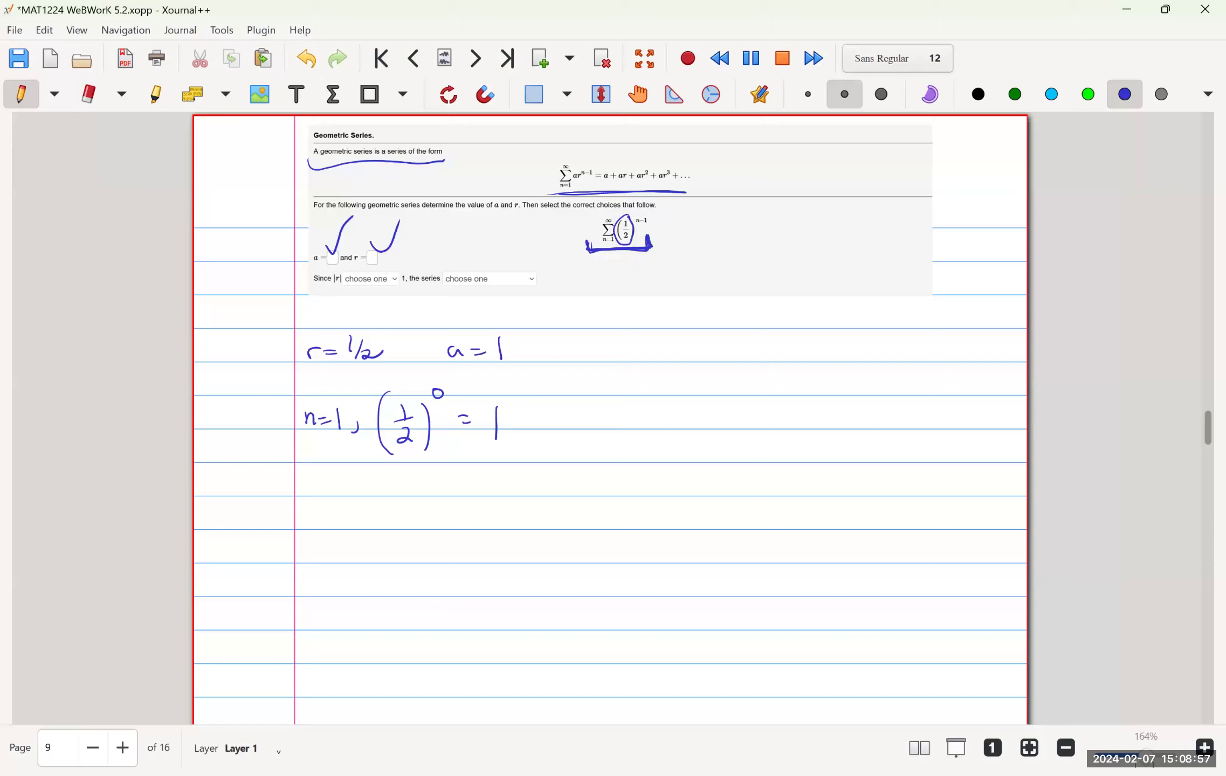
Write the condition |r| < 1, then below it |r| = |1/2| = 1/2 < 1.
{"action": "left_click_drag", "start_coordinate": [649, 356], "coordinate": [688, 328]}
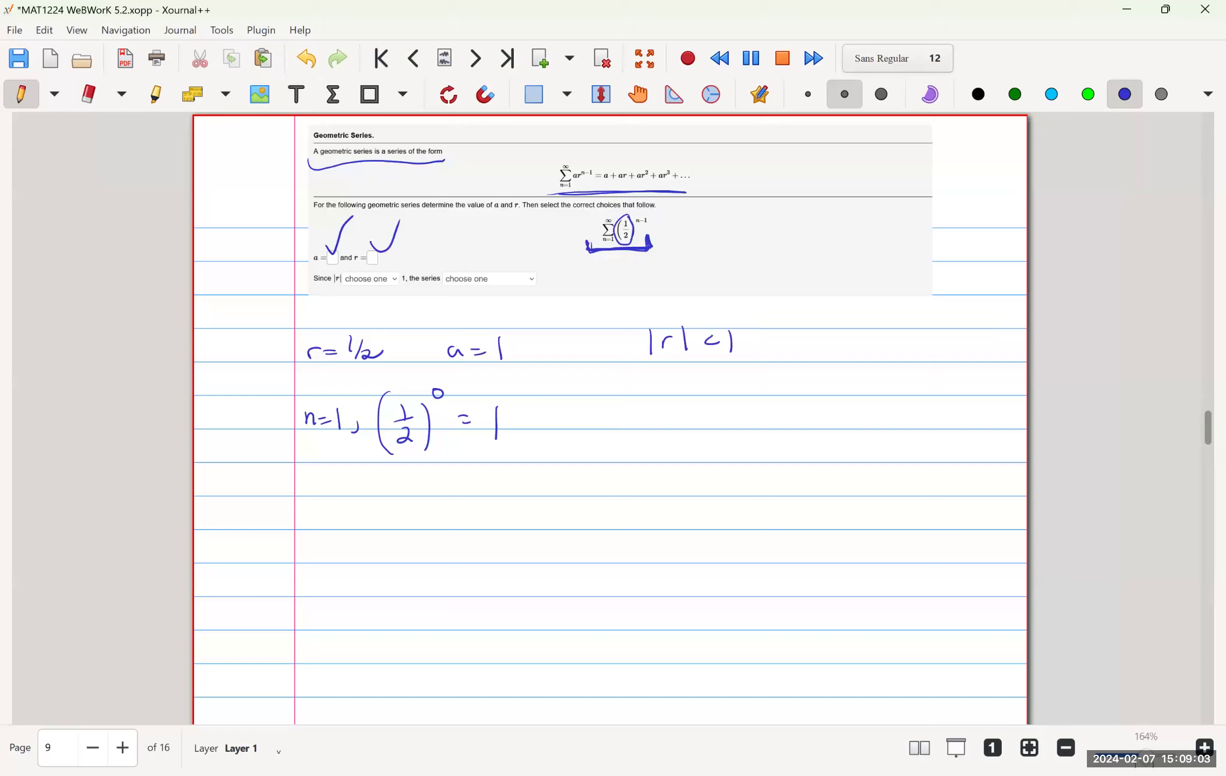
{"action": "left_click_drag", "start_coordinate": [368, 524], "coordinate": [403, 508]}
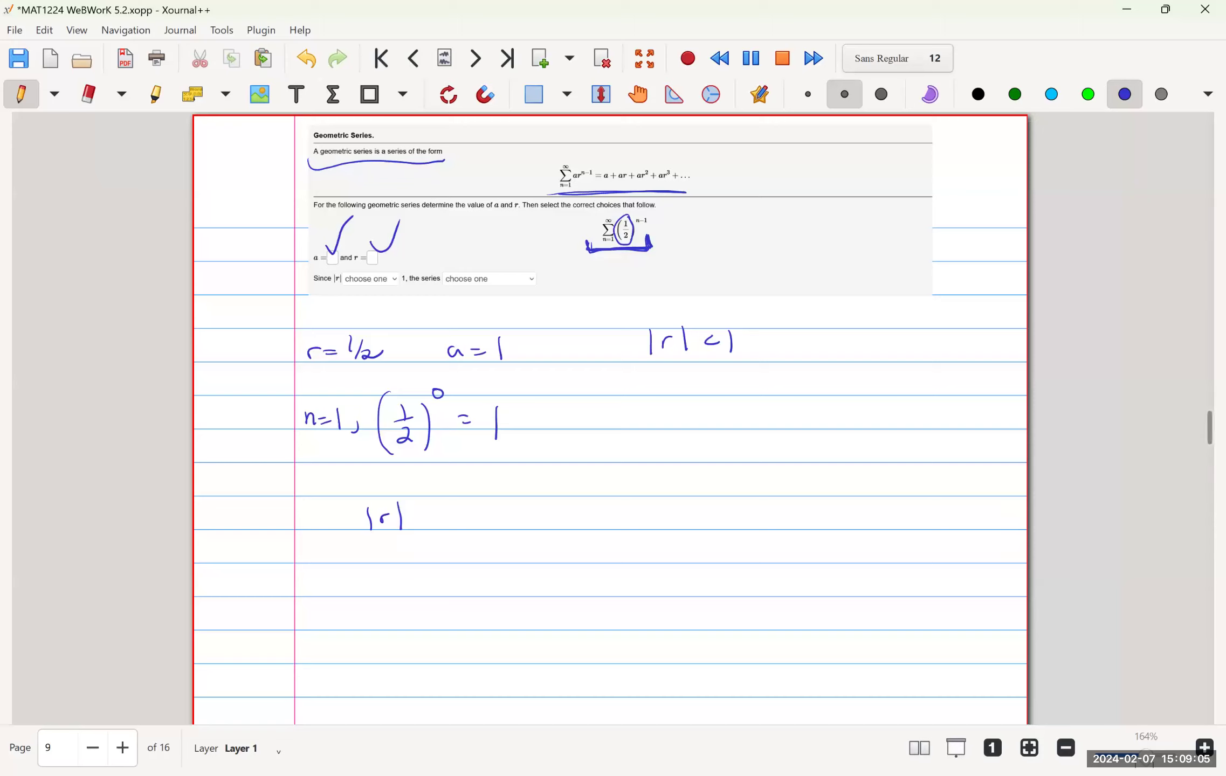
{"action": "left_click_drag", "start_coordinate": [414, 516], "coordinate": [472, 508]}
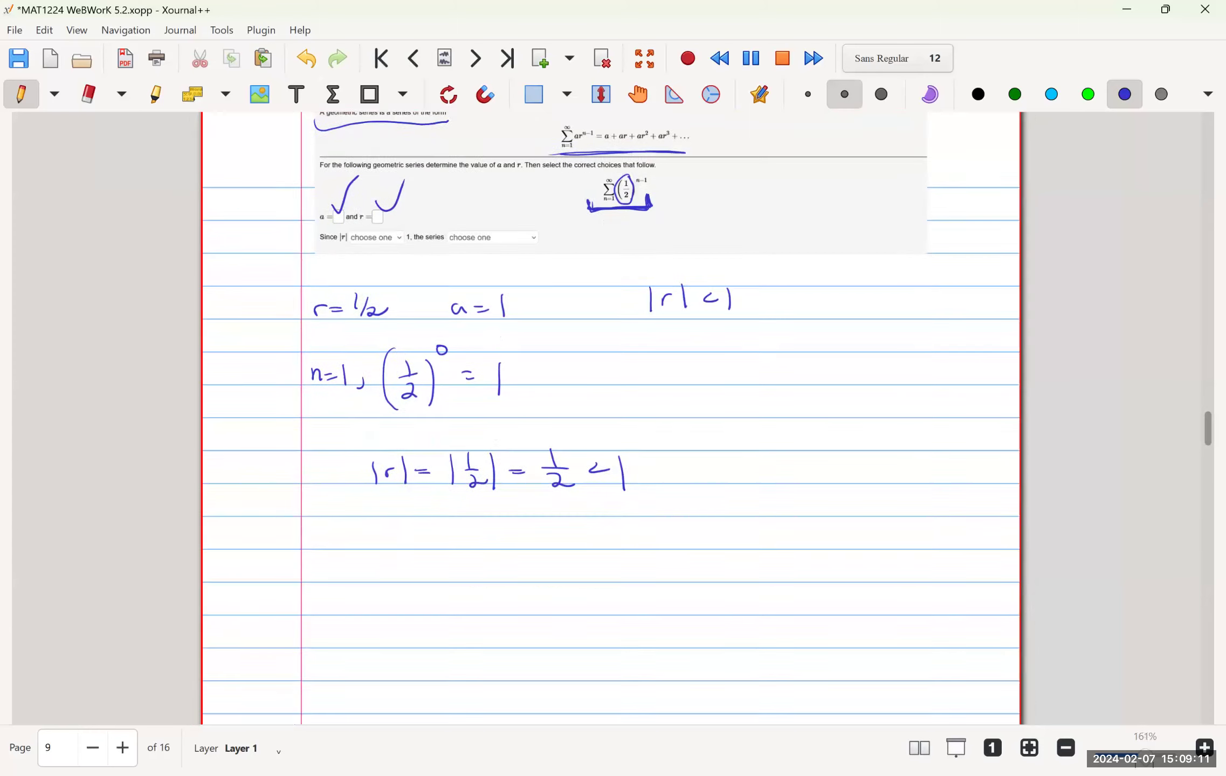
Scroll down and handwrite '∴ the' to begin the convergence conclusion.
{"action": "scroll", "scroll_direction": "down", "scroll_amount": 3}
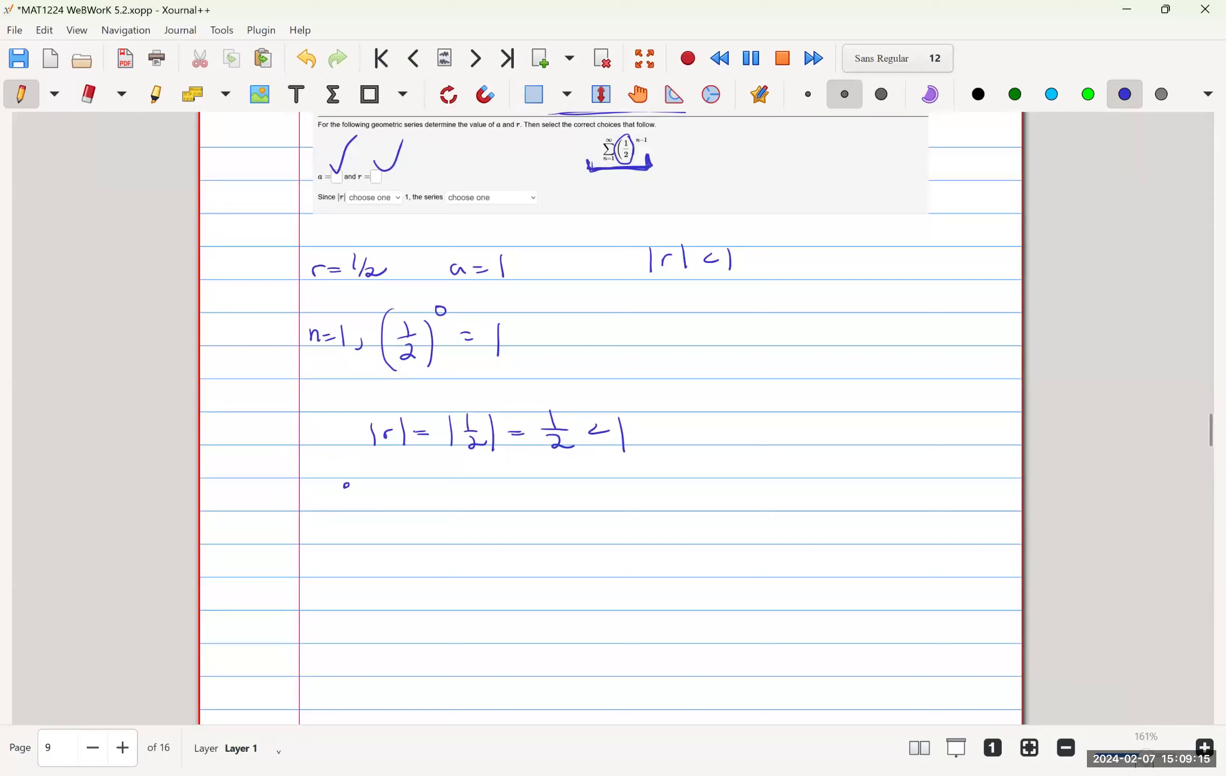
{"action": "left_click_drag", "start_coordinate": [344, 484], "coordinate": [422, 500]}
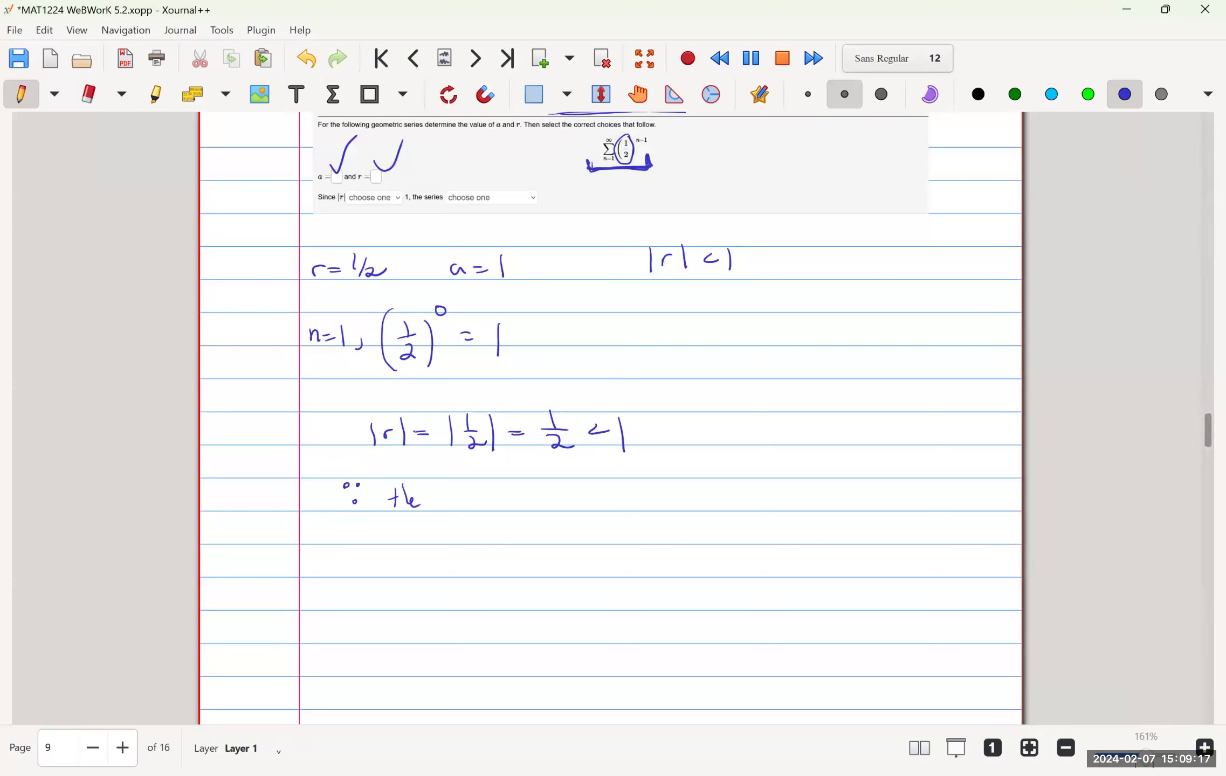